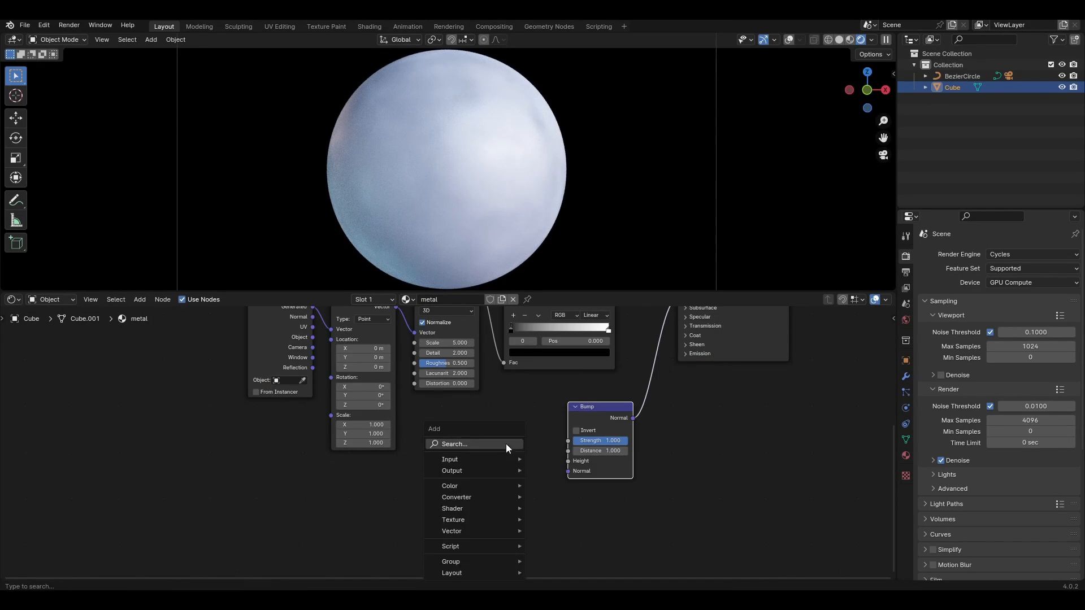
Add a Mapping node via node search to feed the Voronoi texture coordinates
click(453, 520)
text(m)
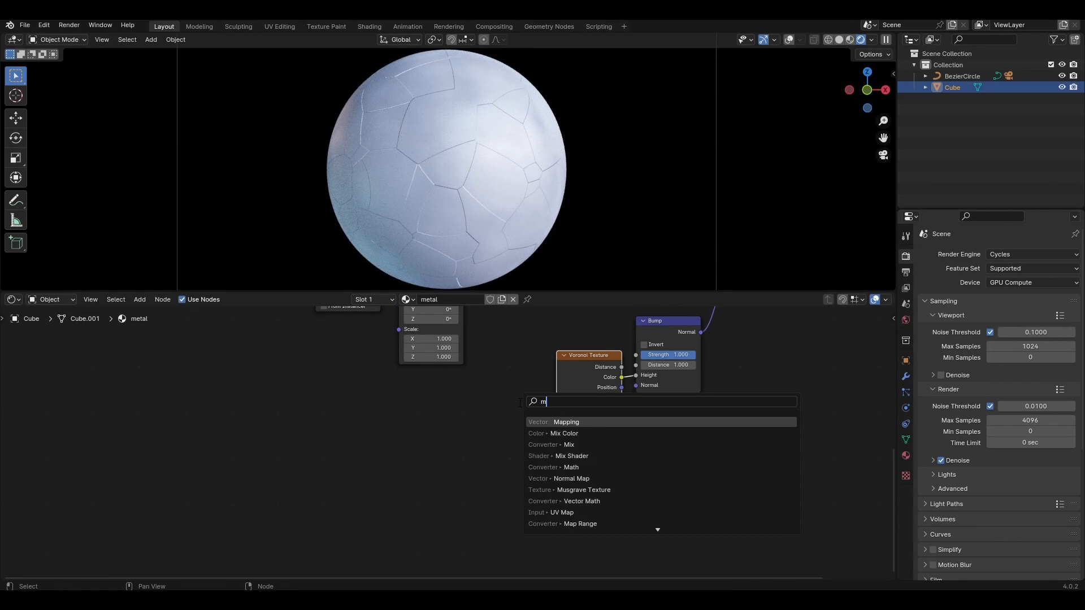
click(565, 421)
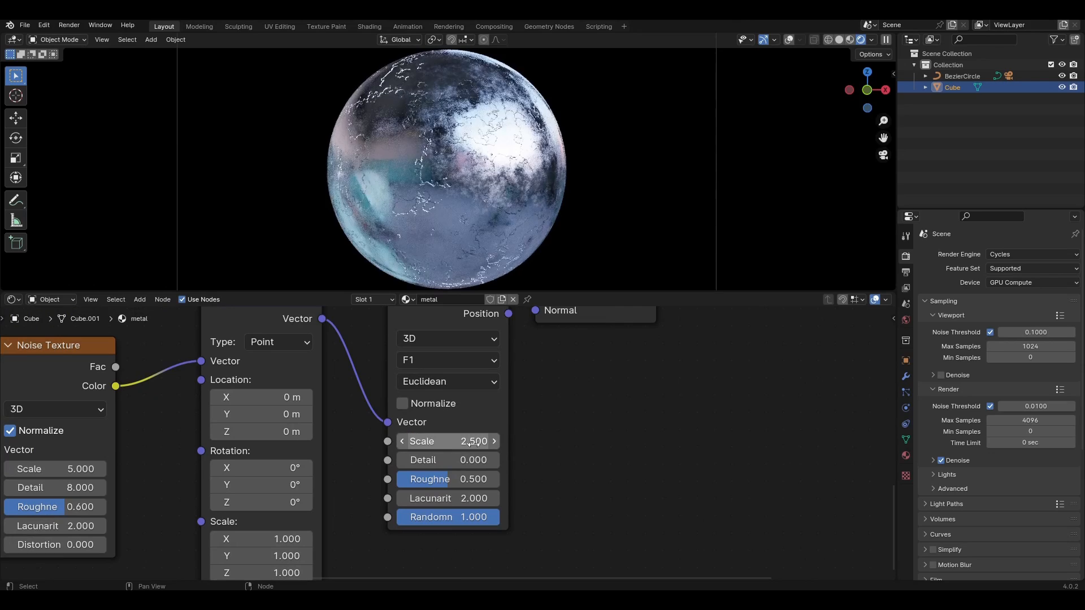
Raise the Voronoi texture's Detail value to 0.1 for finer crackle lines
click(447, 460)
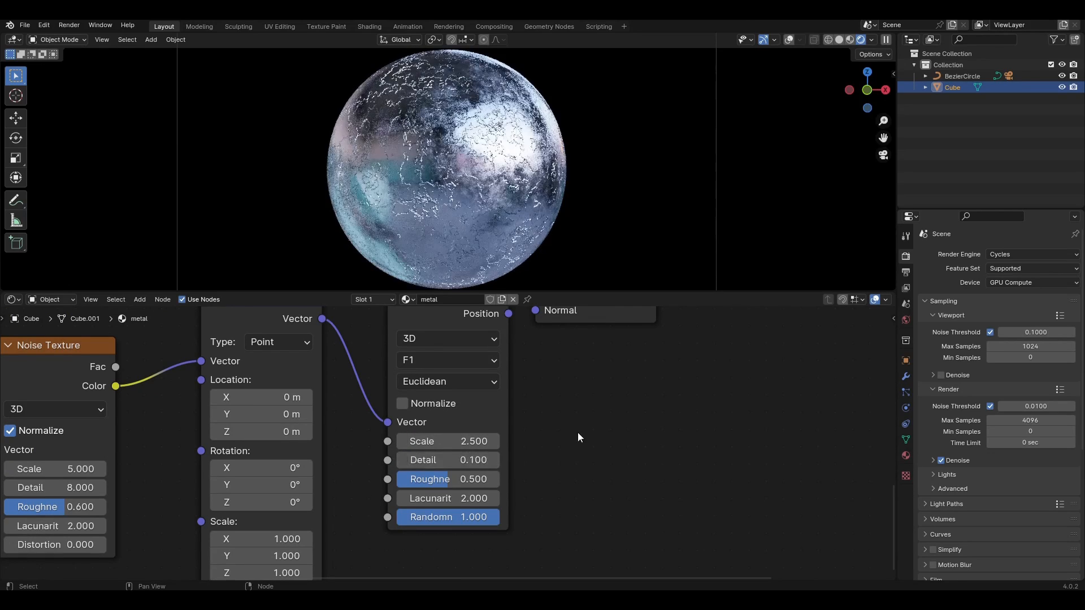